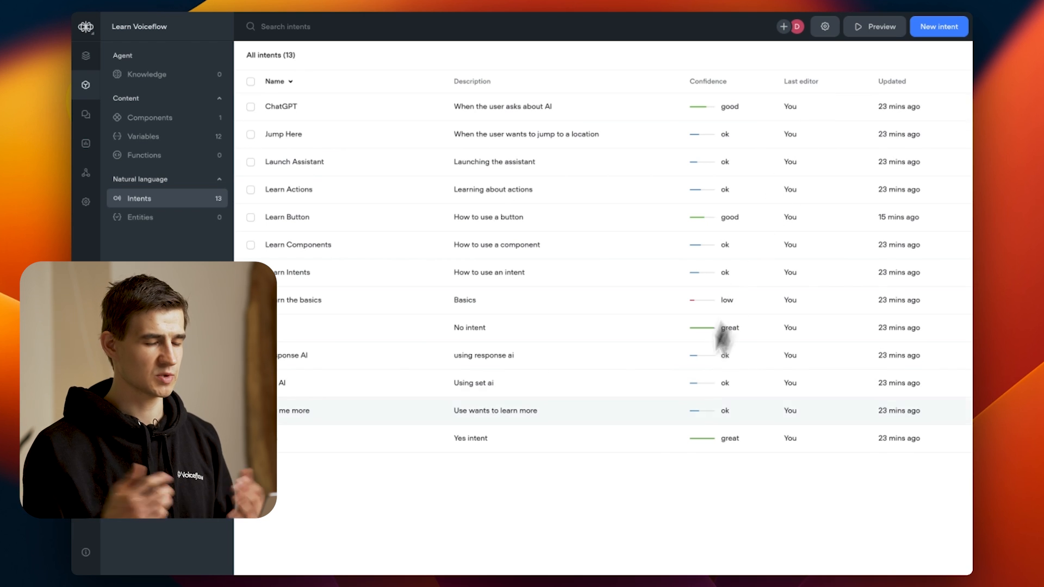
mouse_move(662, 483)
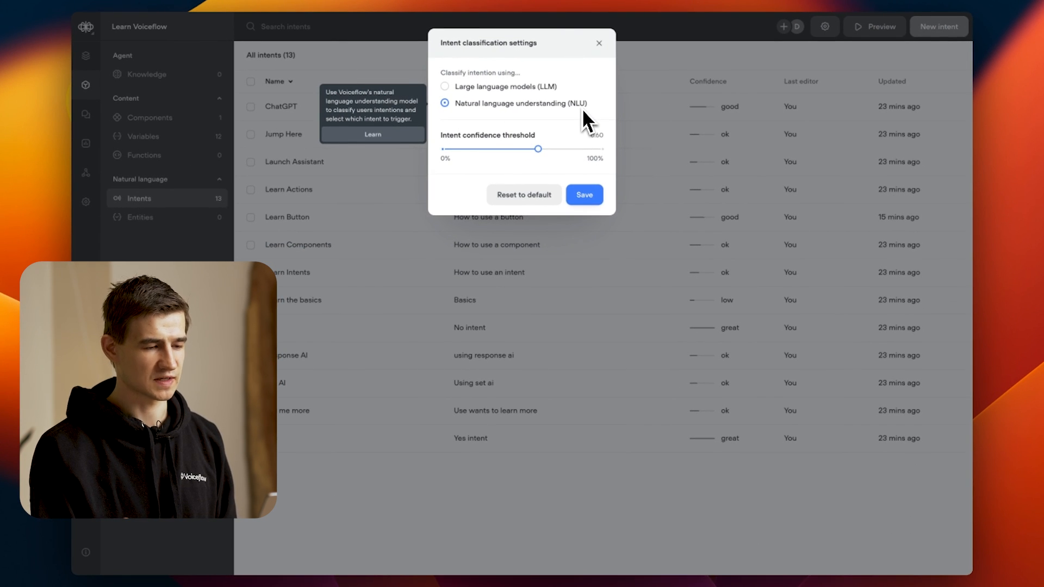
mouse_move(556, 101)
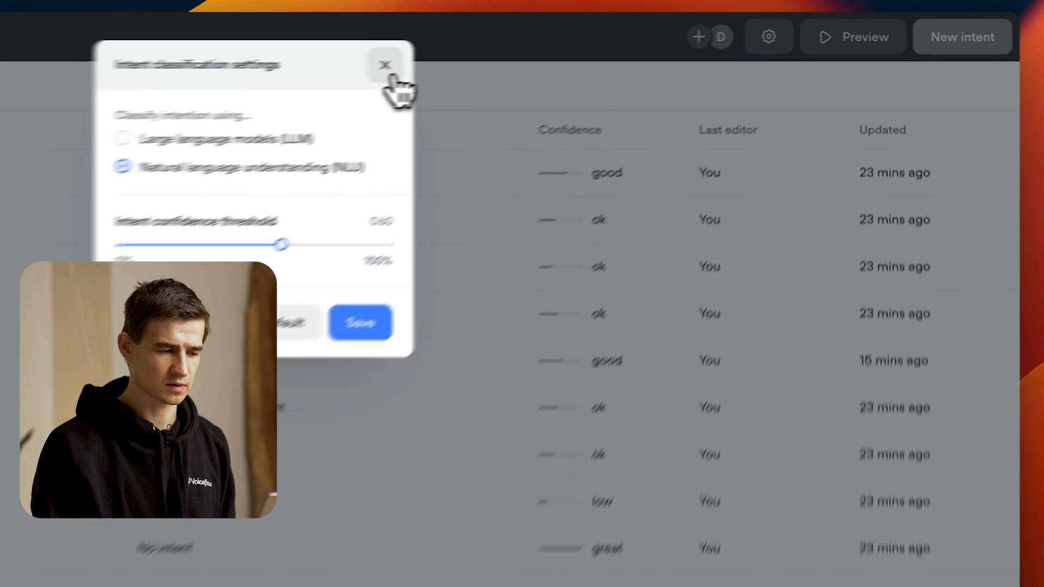
- Preview-test 'I want to learn the basics of voiceflow'; NLU returns None at 91%
click(384, 64)
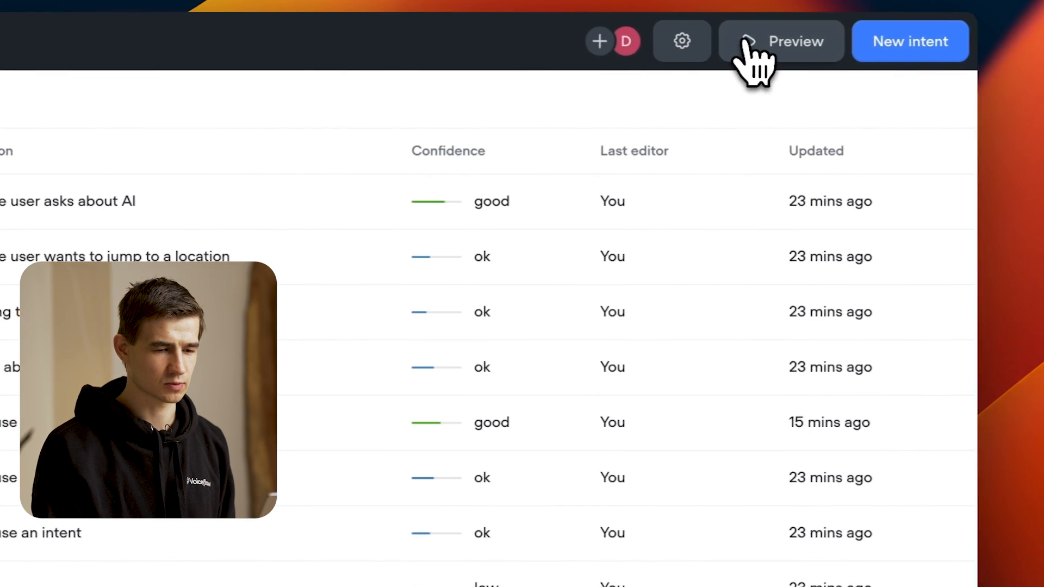
click(782, 40)
text(I want to learn the basi)
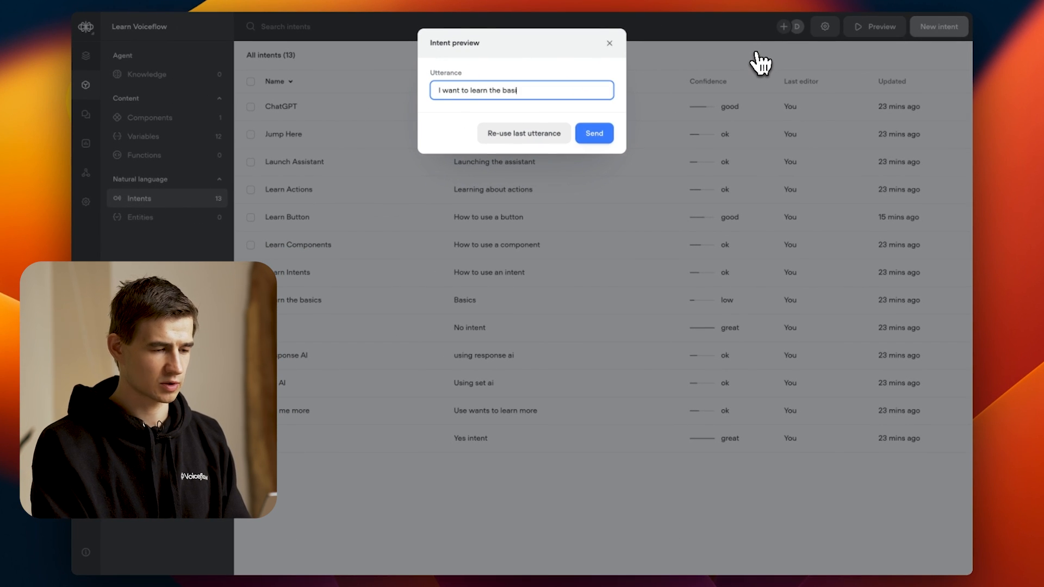
text(cs of voiceflow)
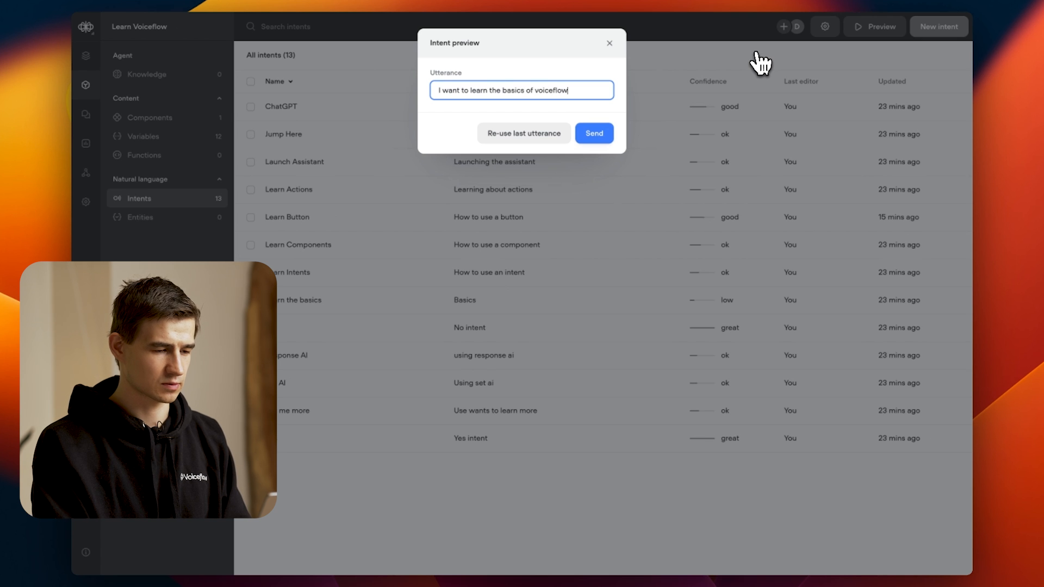
click(595, 133)
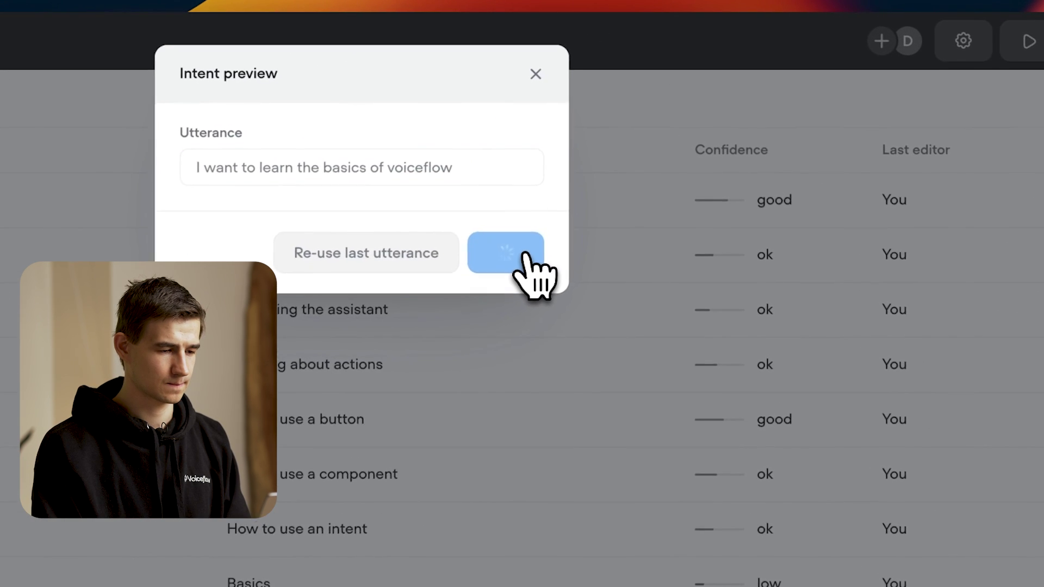
click(505, 252)
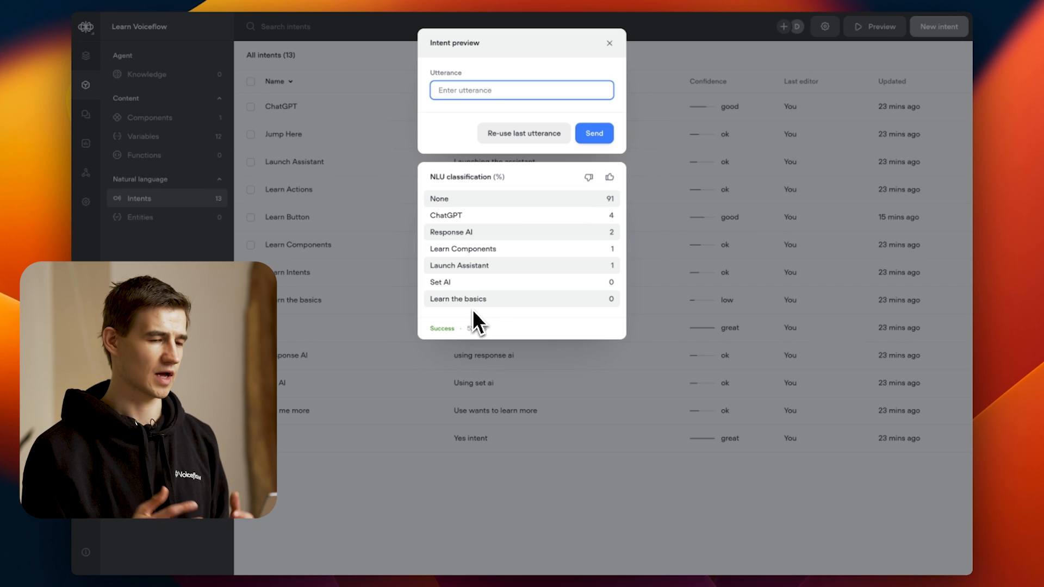
- Set intent classification to Large language models (LLM) with GPT-3.5 Turbo
click(610, 43)
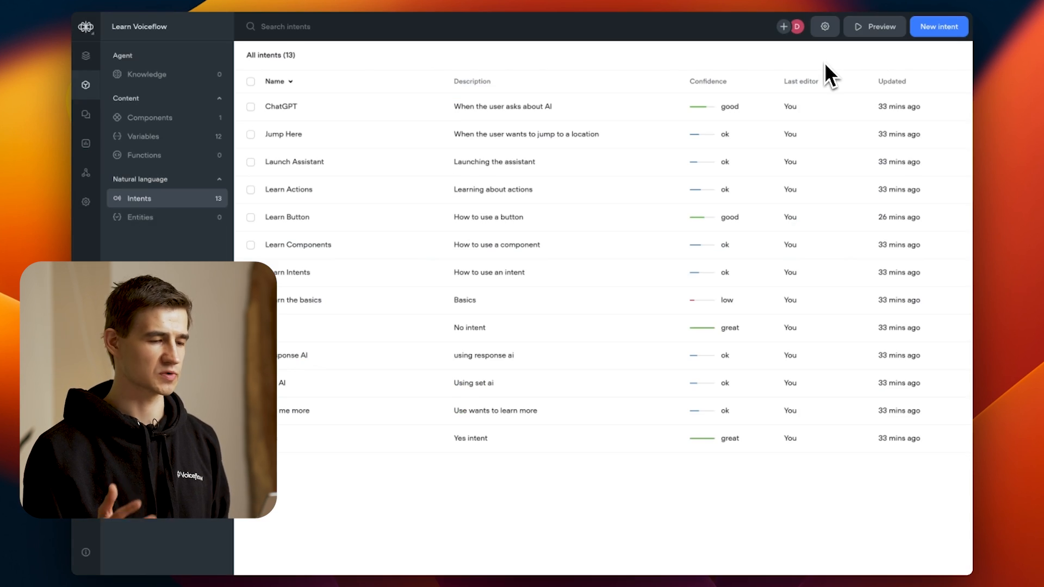
click(825, 26)
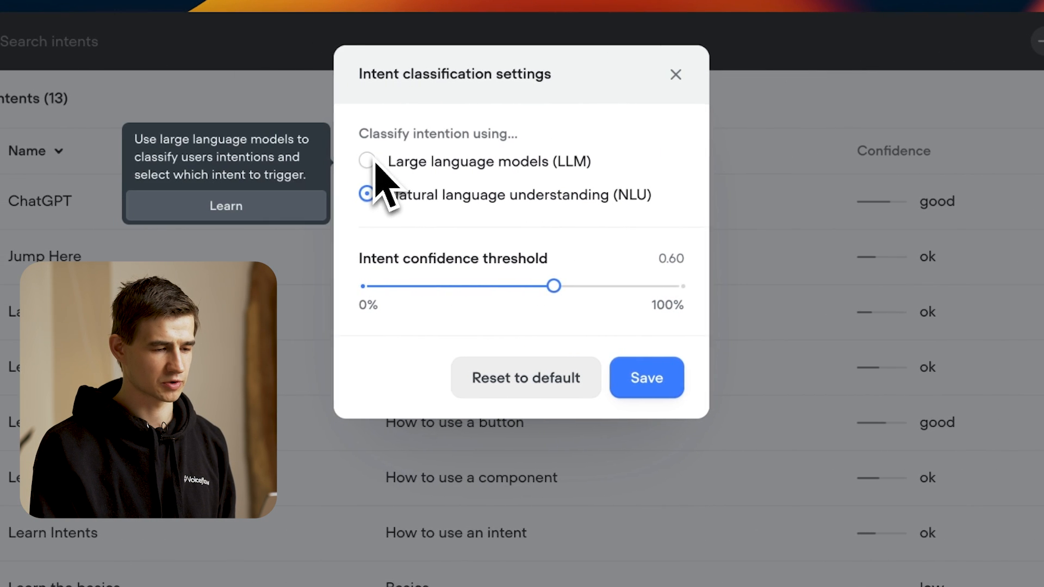
click(367, 161)
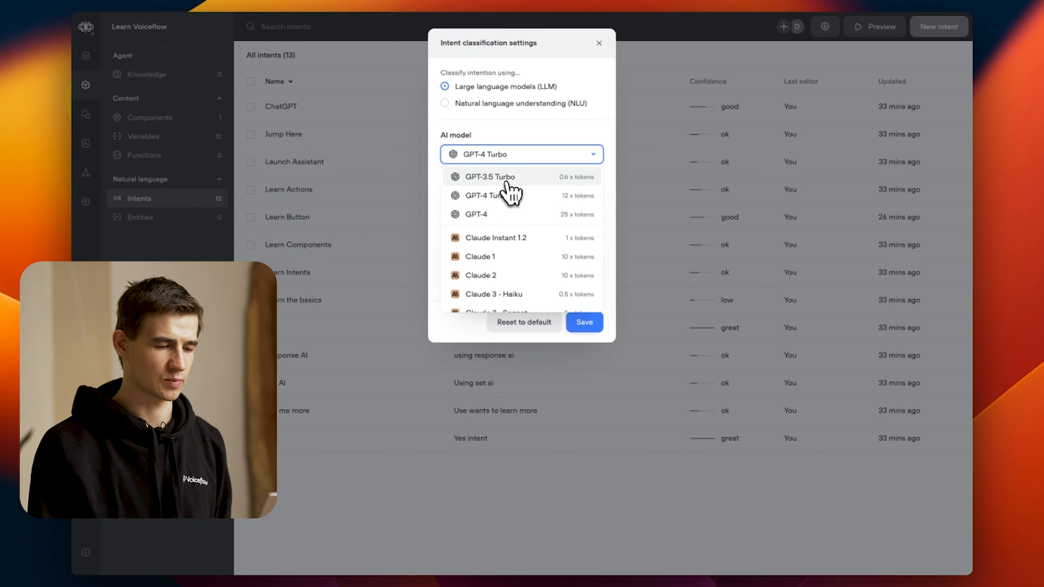
click(489, 176)
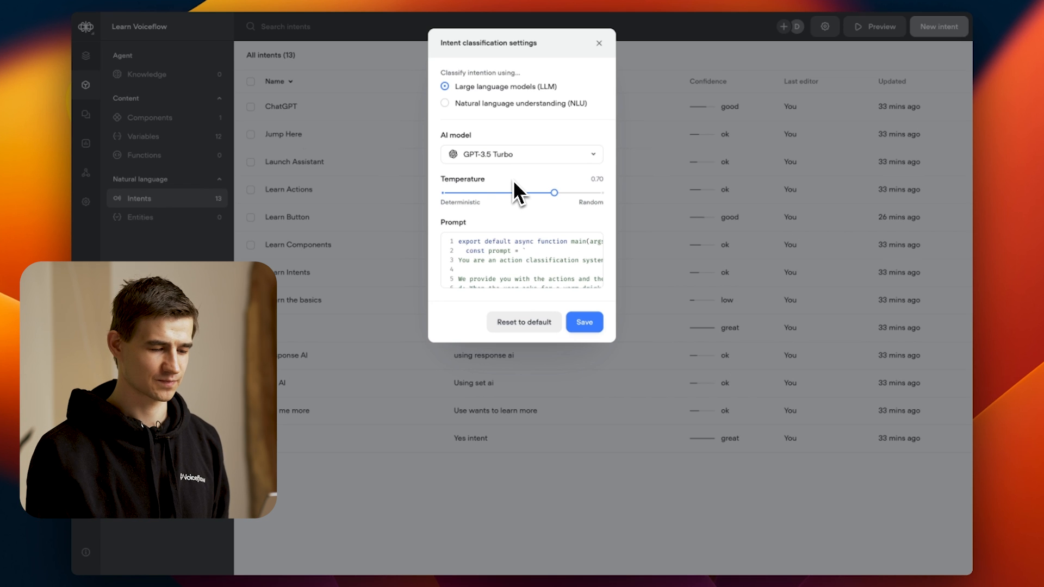
mouse_move(543, 245)
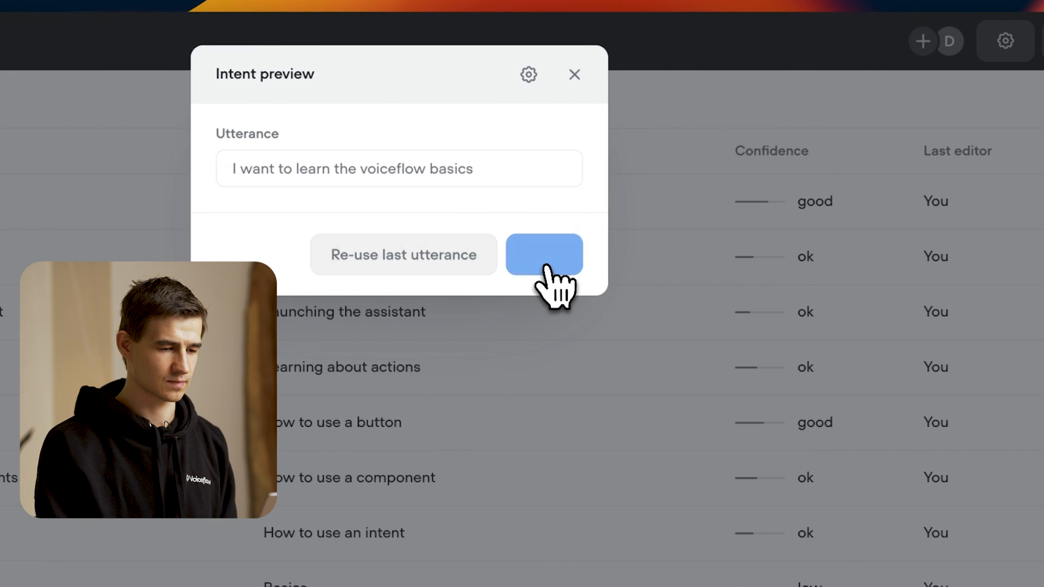
- Send 'I want to learn the voiceflow basics' and get the LLM classification 'Learn the basics'
click(544, 255)
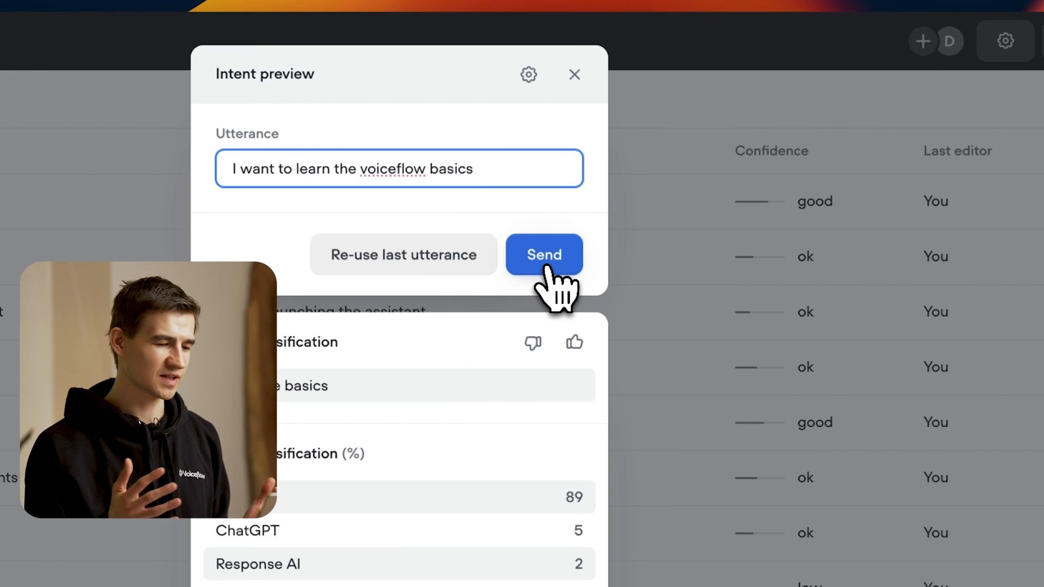
click(544, 255)
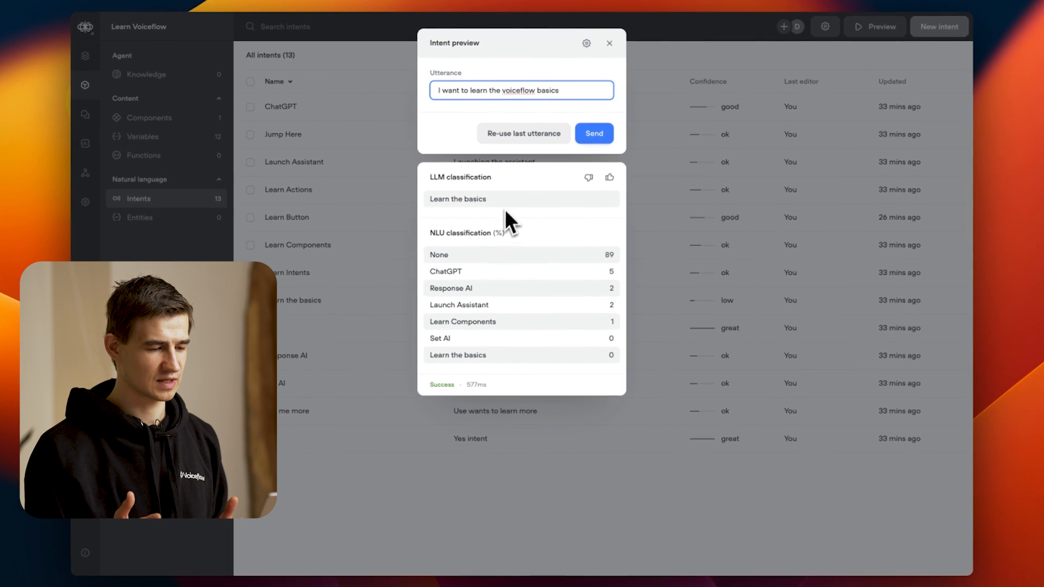
mouse_move(494, 274)
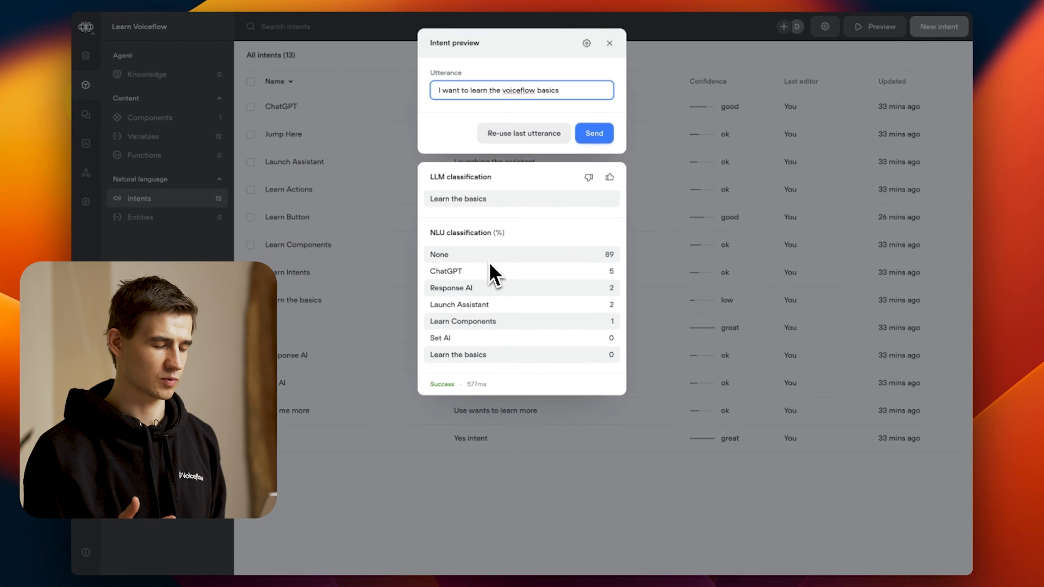
mouse_move(629, 65)
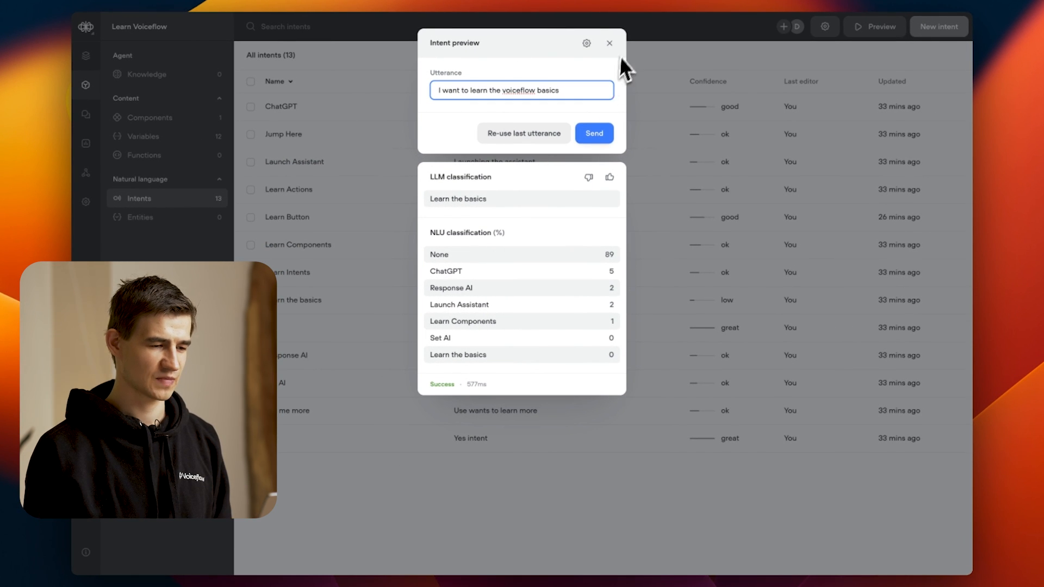
click(610, 43)
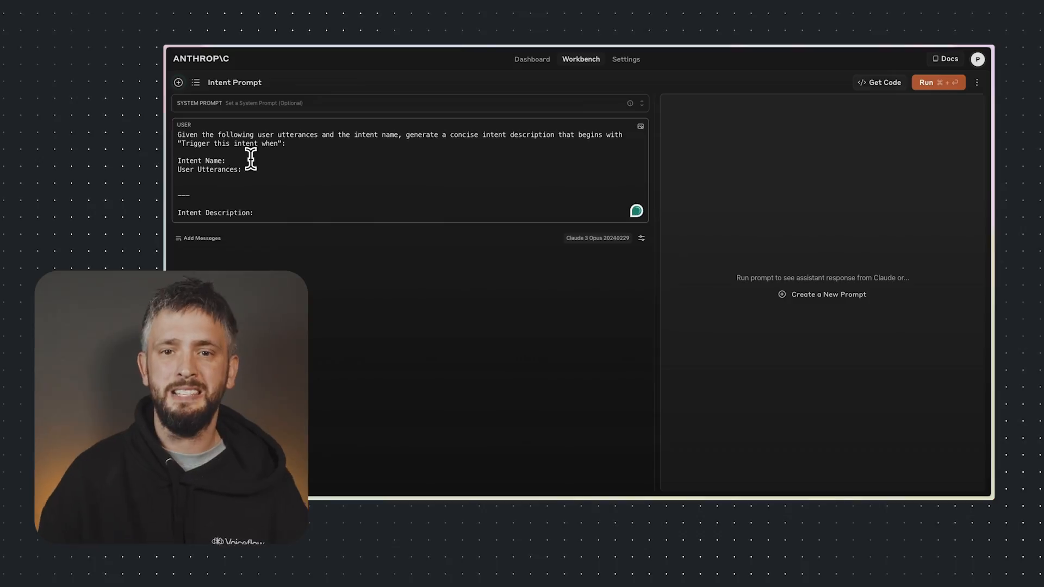
- Enter intent name 'Account Services-Fraud' and run the prompt to generate its description
text(Account)
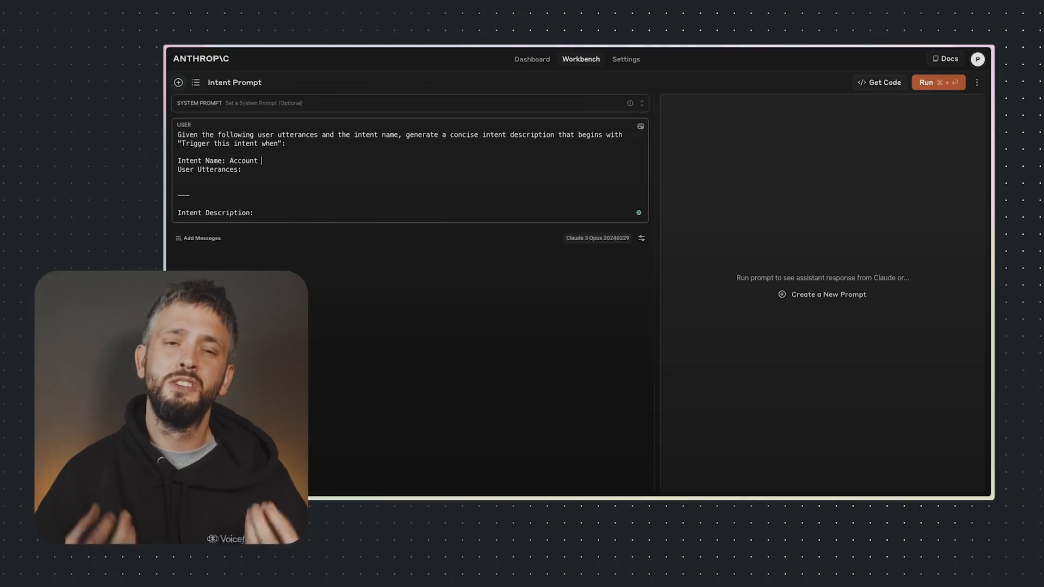
text(Services-F)
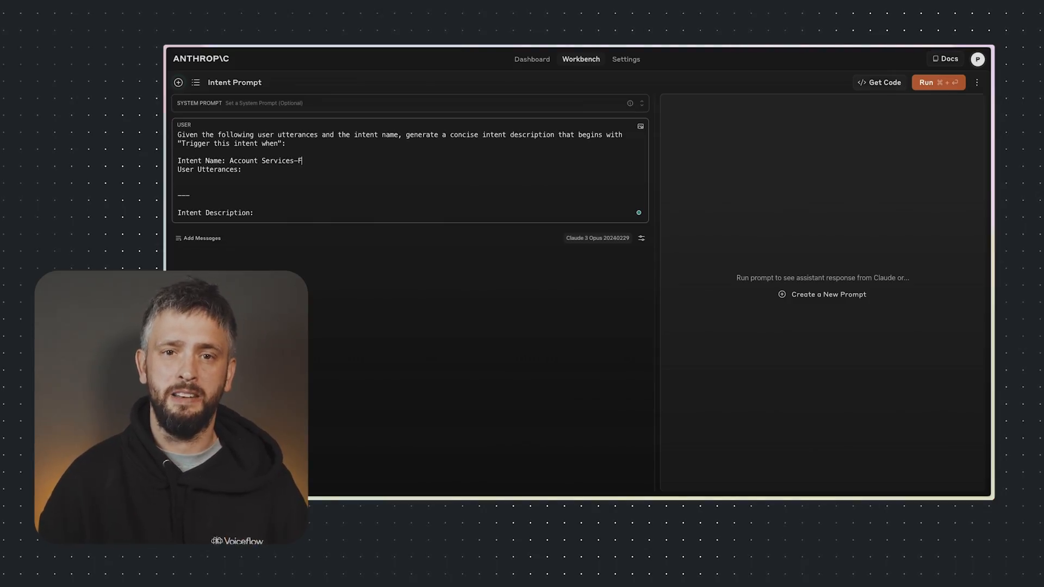
text(raud)
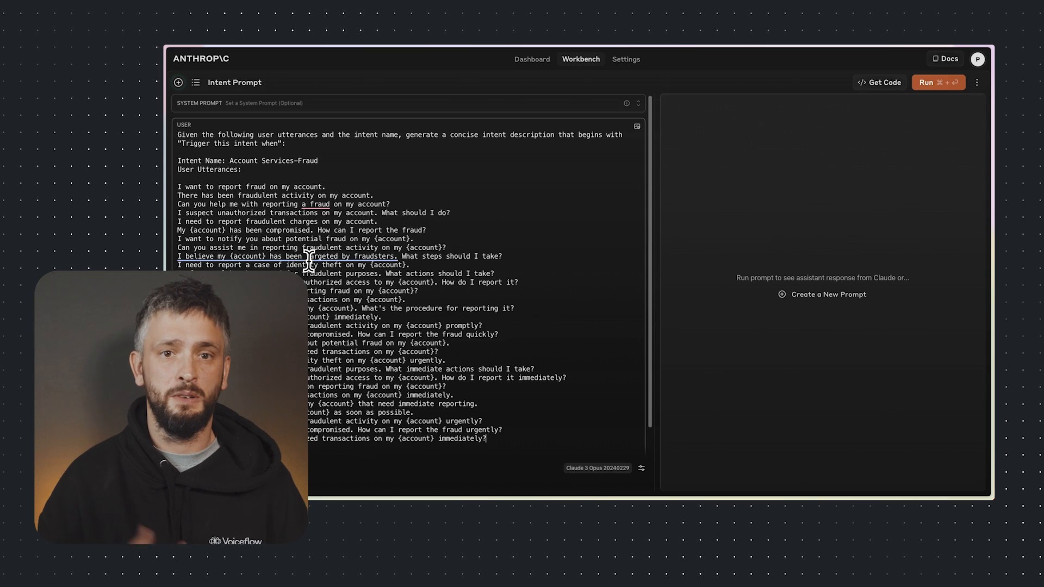
click(938, 82)
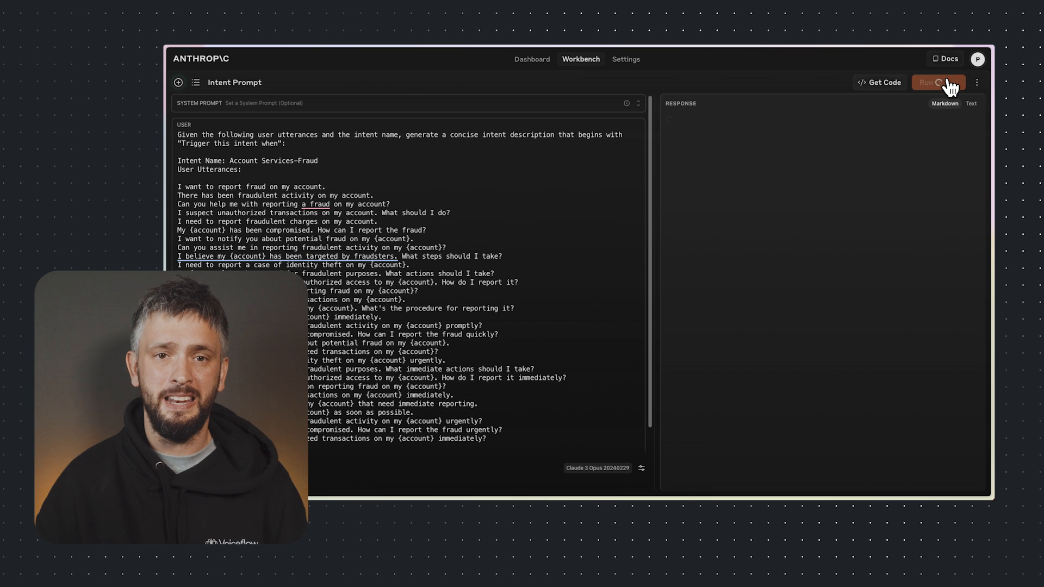
click(939, 82)
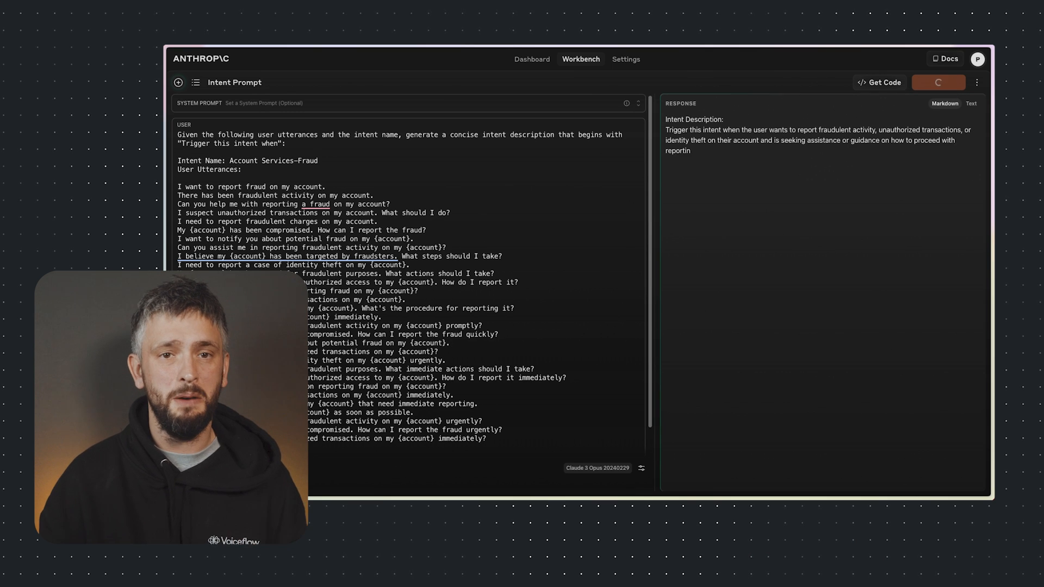